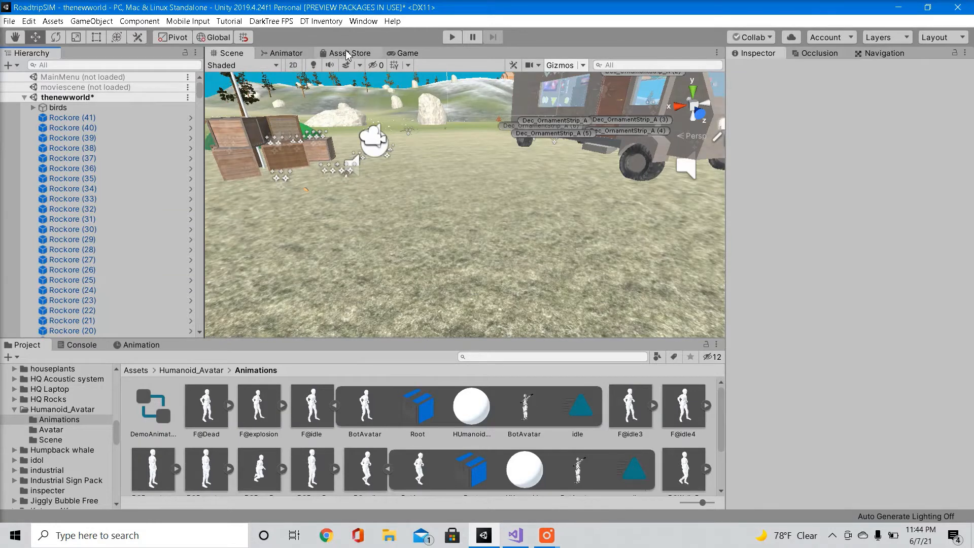
- After glancing at the Humanoid Avatar Rig store page, browse into Humanoid_Avatar > Avatar in the Project panel
left_click(349, 53)
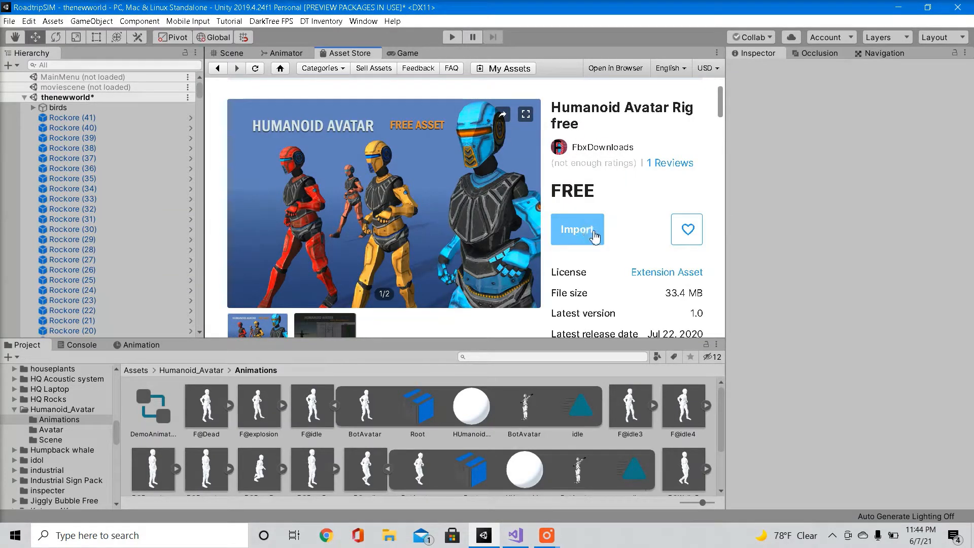
mouse_move(479, 197)
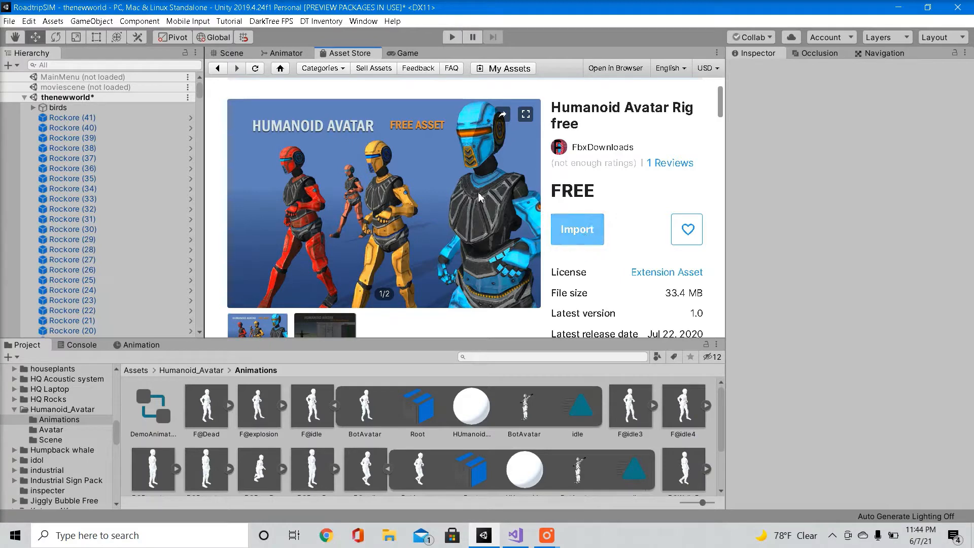
left_click(229, 53)
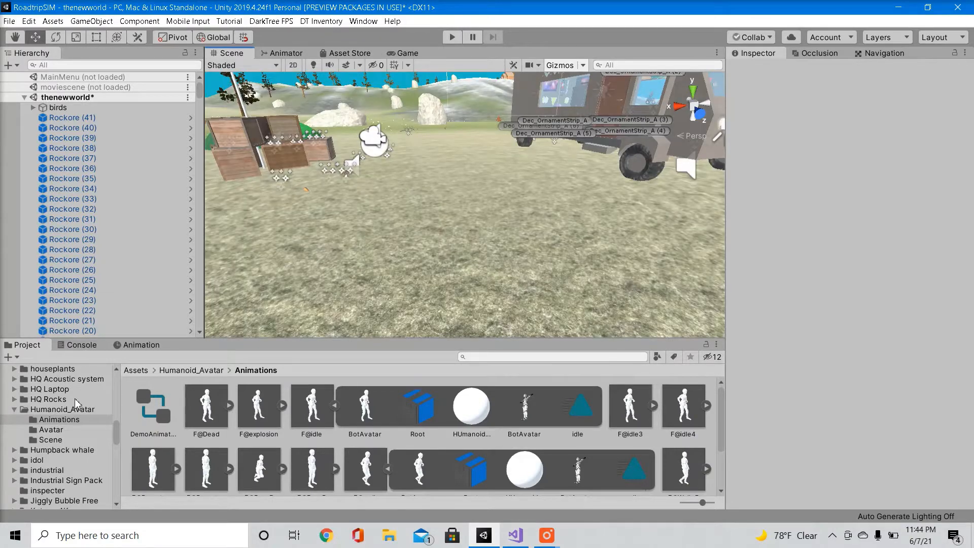
left_click(56, 410)
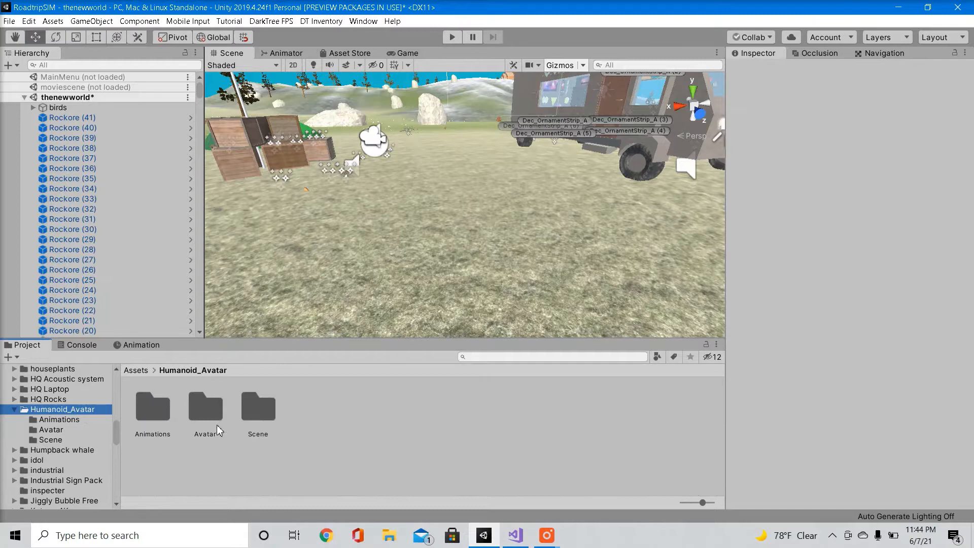
double_click(205, 407)
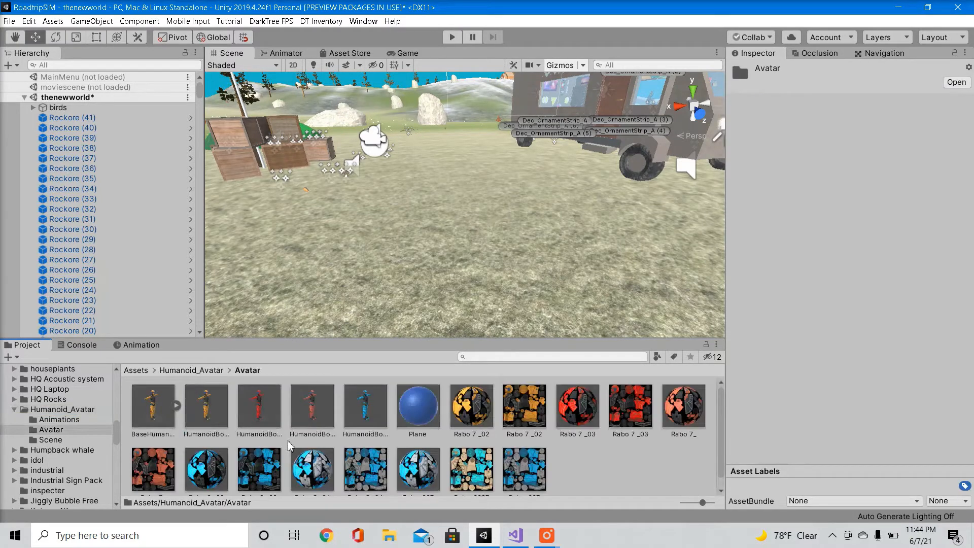
mouse_move(377, 420)
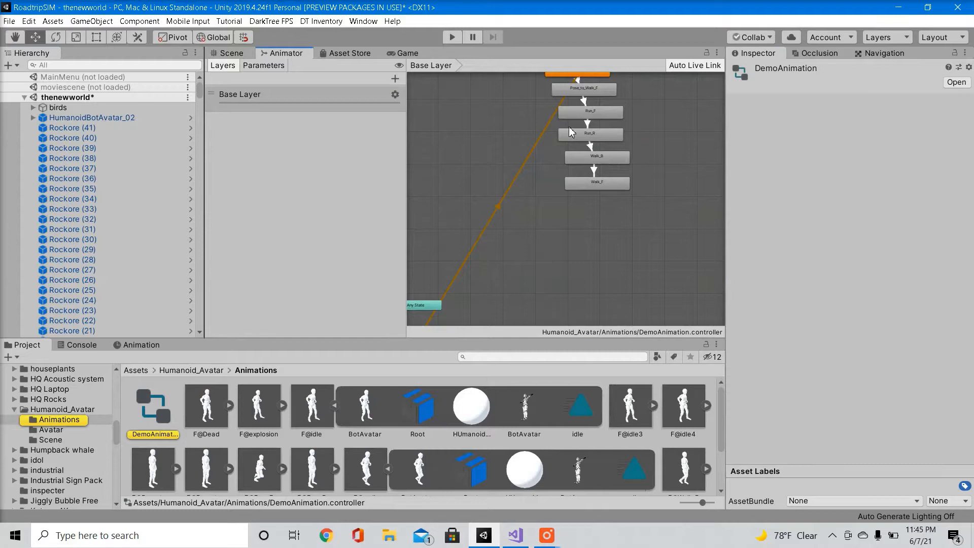
mouse_move(588, 180)
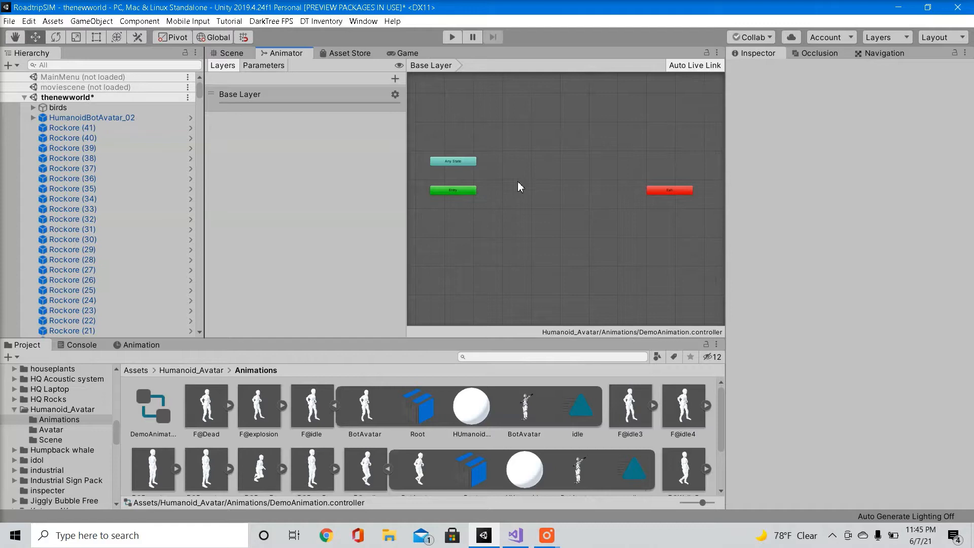
- Create an empty Animator state and name it idle as the default entry state
right_click(521, 186)
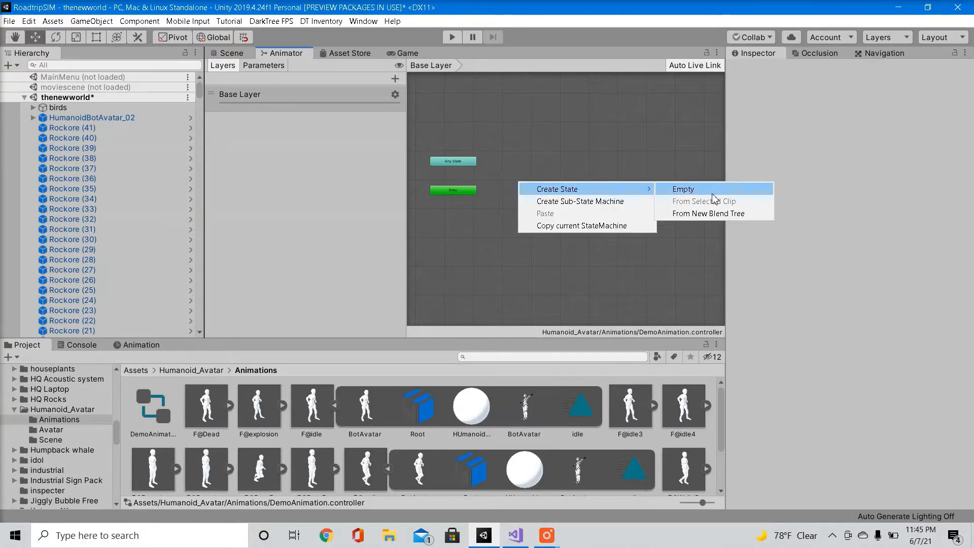
left_click(683, 189)
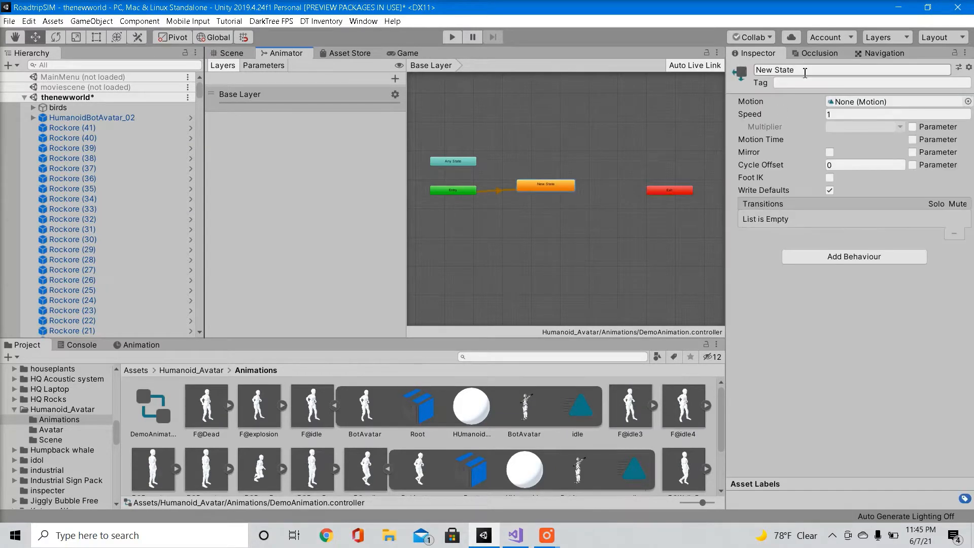
type("idle")
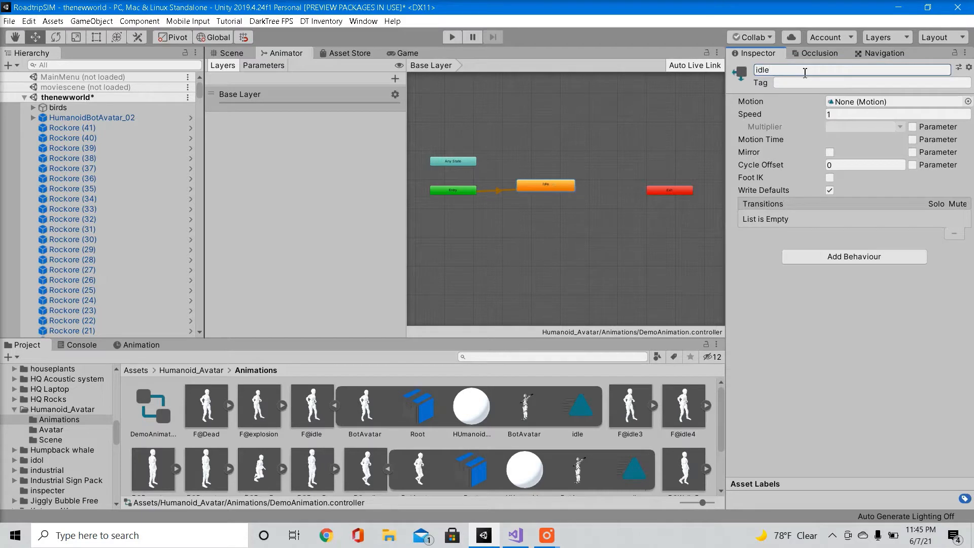
mouse_move(751, 106)
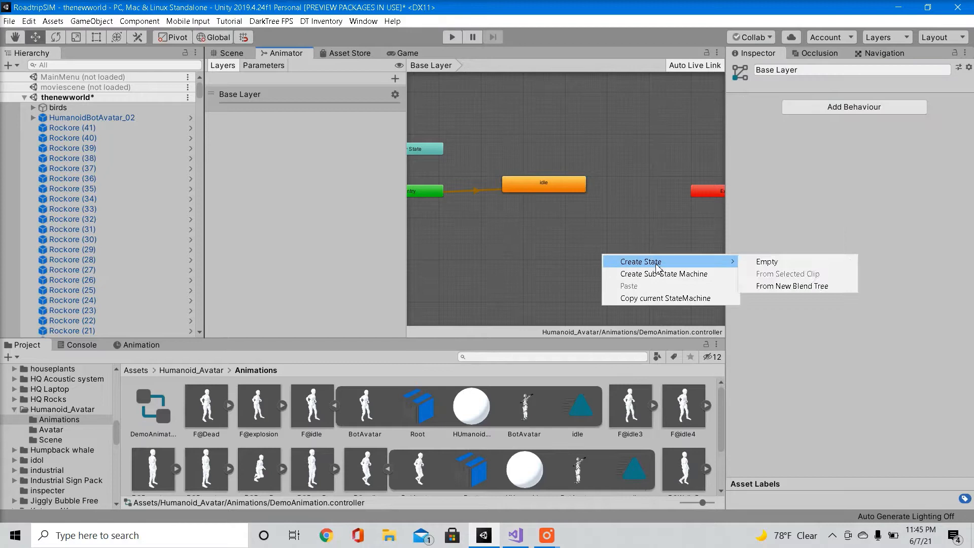
- Create a second empty state named waalk and assign the walk clip as its motion
left_click(768, 262)
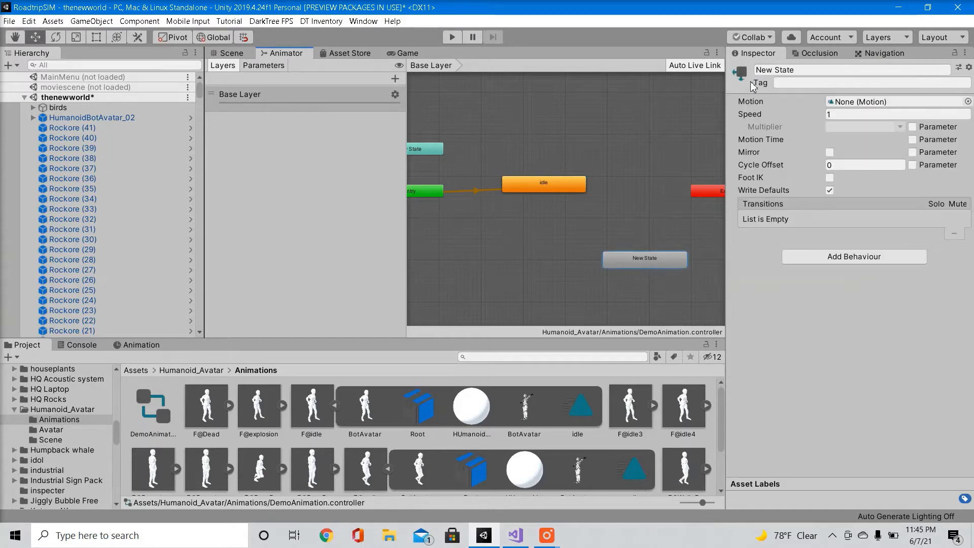
type("waalk")
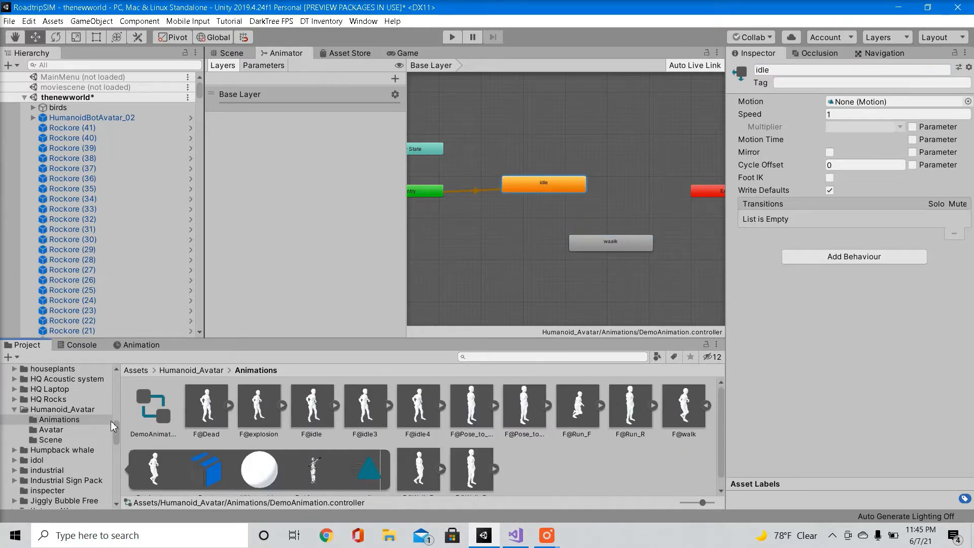
mouse_move(301, 424)
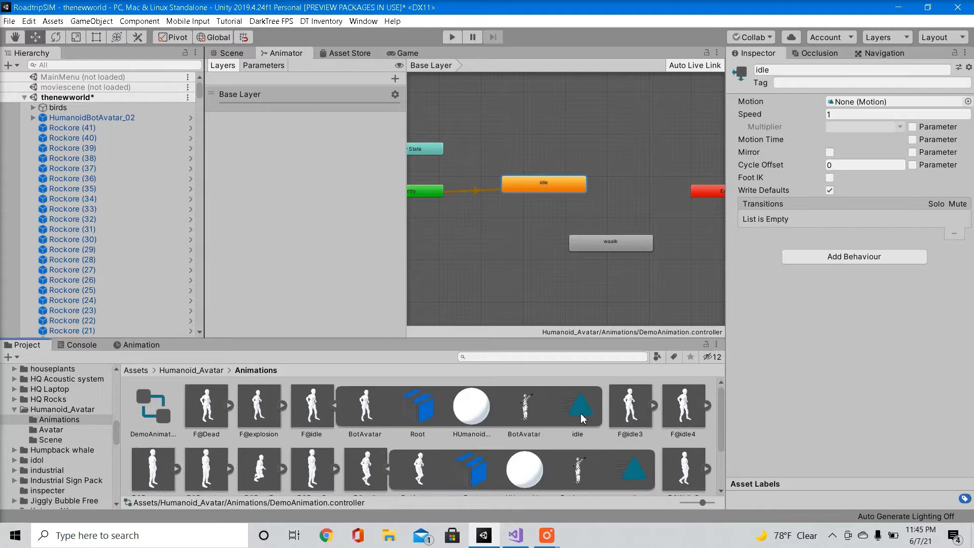
left_click(577, 407)
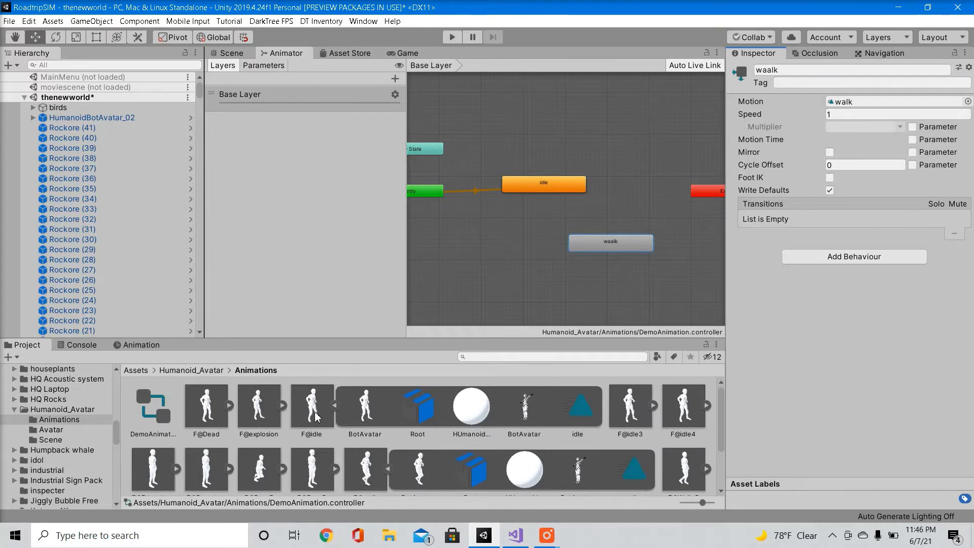
- Enable Loop Time and Loop Pose on the F@idle clip, then on the F@walk clip
left_click(311, 407)
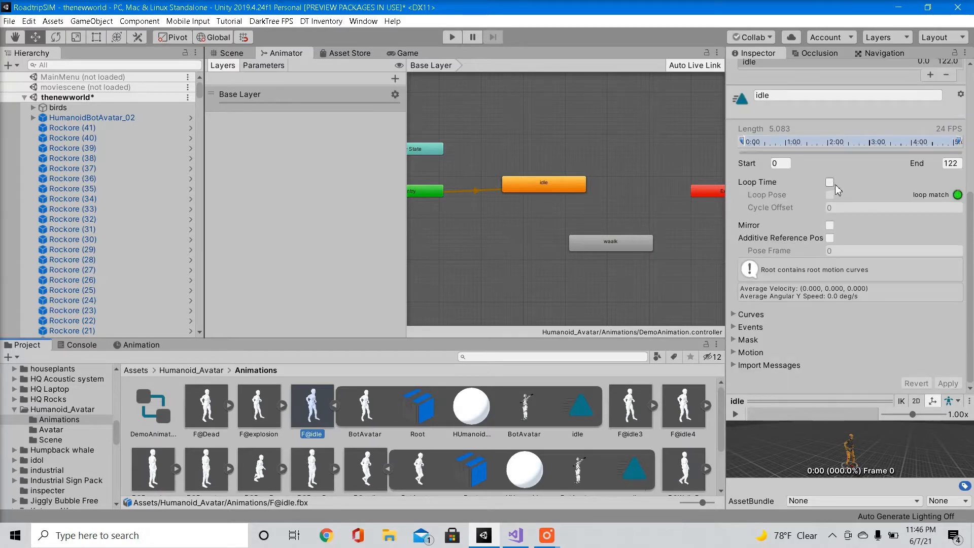
left_click(830, 182)
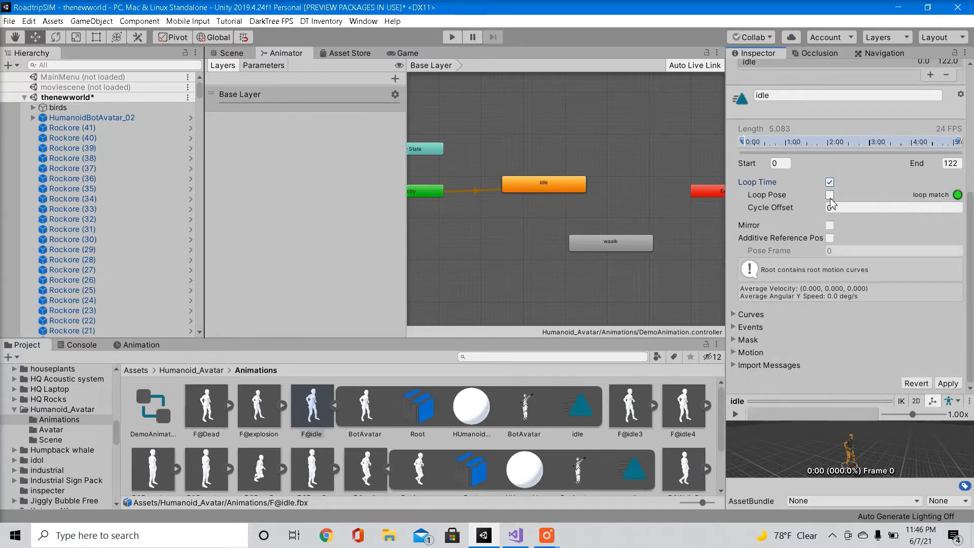
left_click(830, 195)
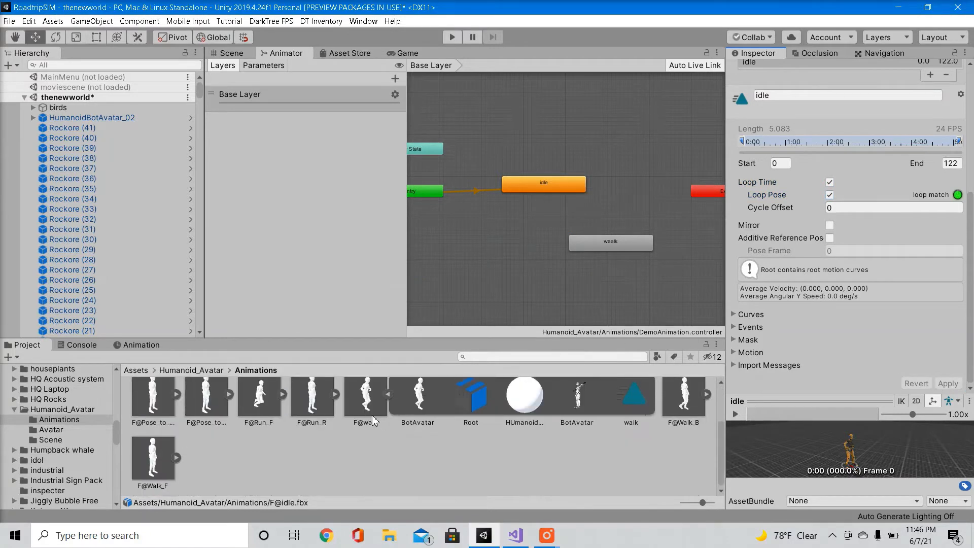
left_click(366, 401)
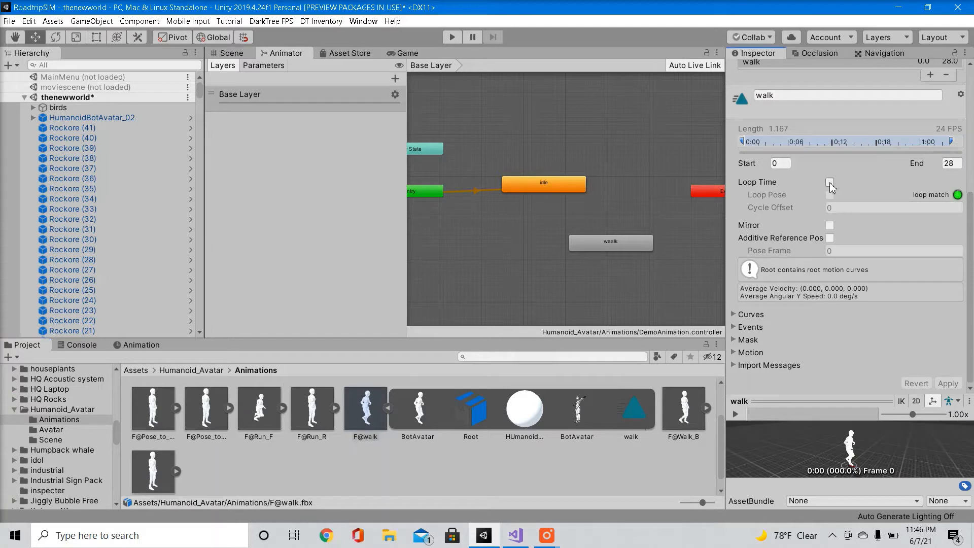
left_click(830, 183)
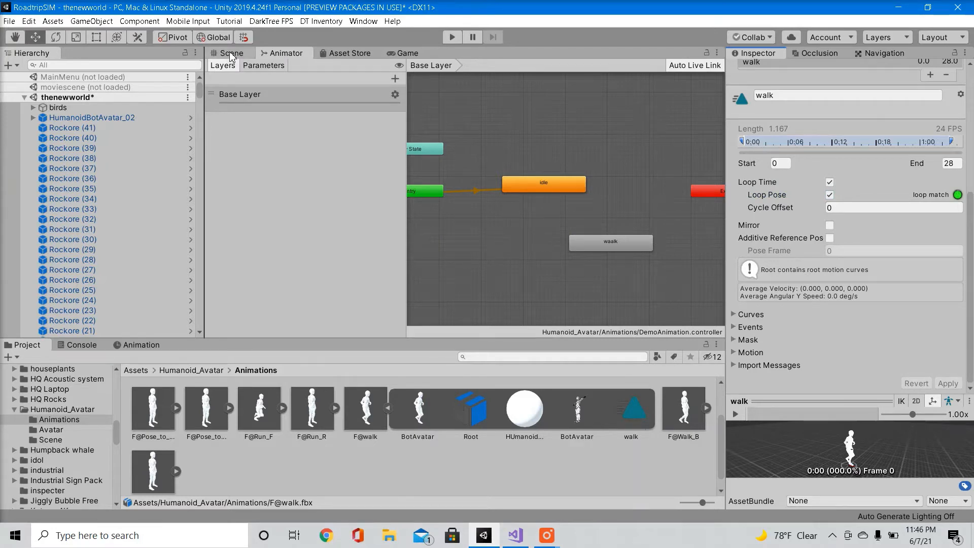
- Add a Nav Mesh Agent to the robot and bake the walkable navigation mesh
left_click(92, 118)
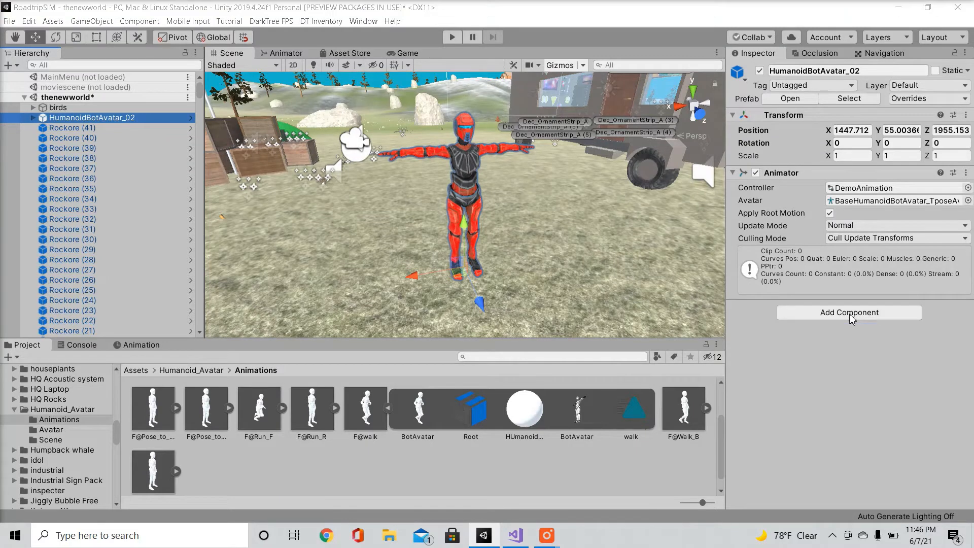
left_click(850, 312)
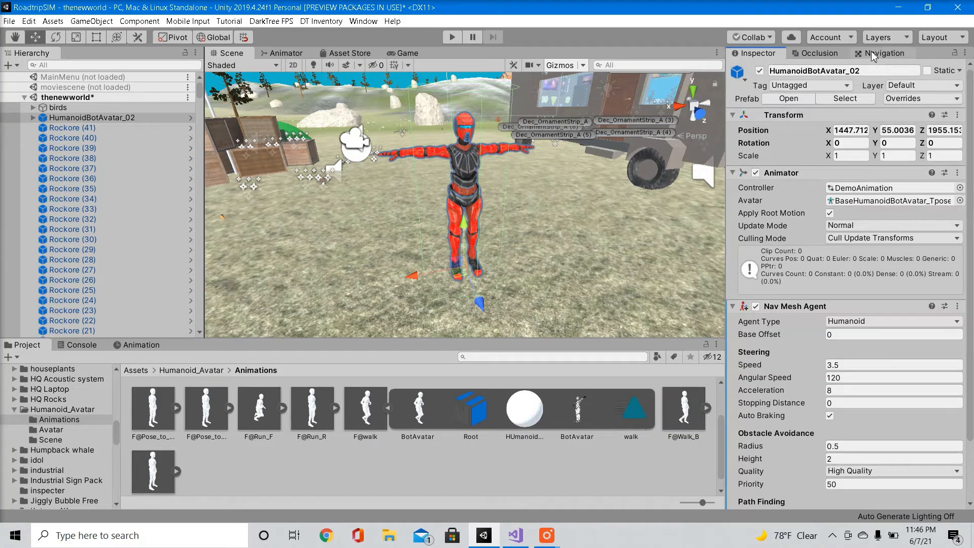
left_click(887, 52)
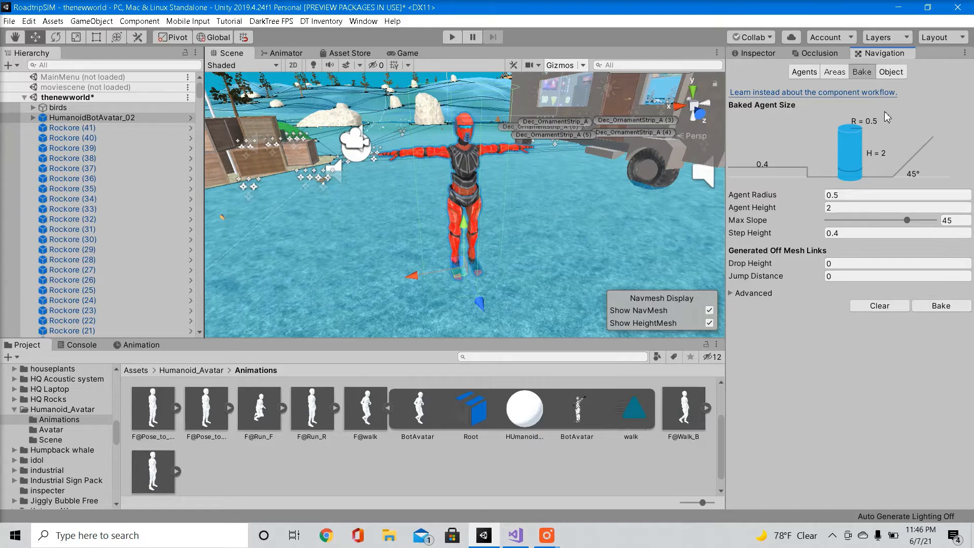
left_click(545, 536)
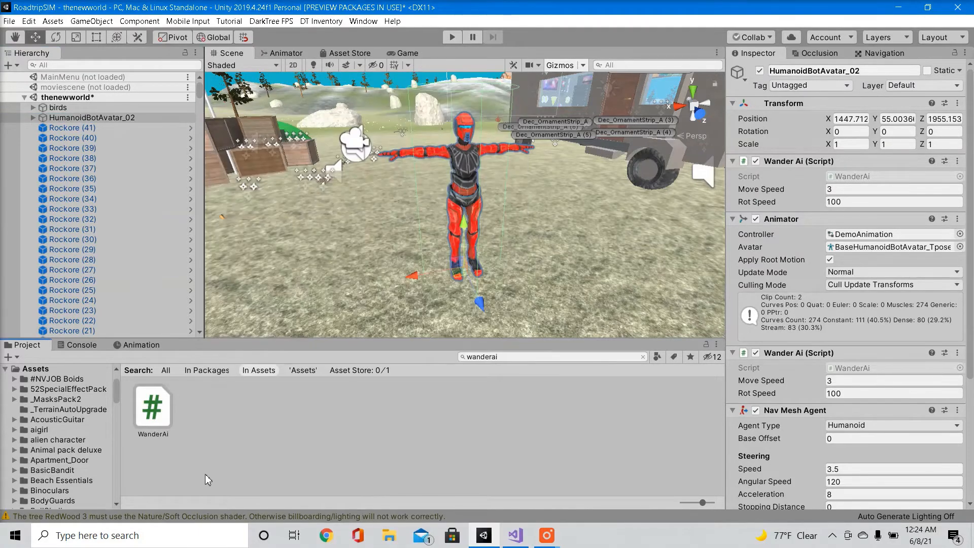
- Open the WanderAi script asset in Visual Studio
left_click(153, 407)
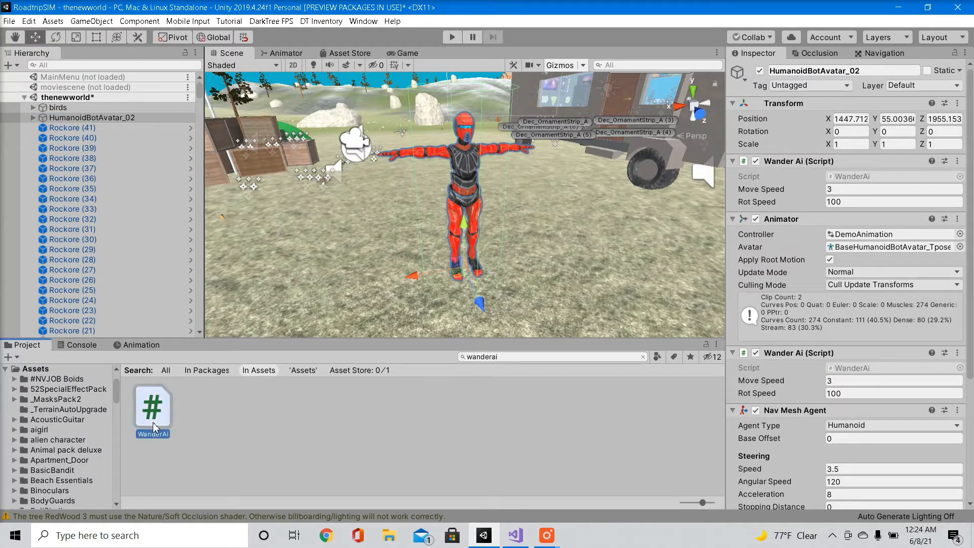
double_click(152, 407)
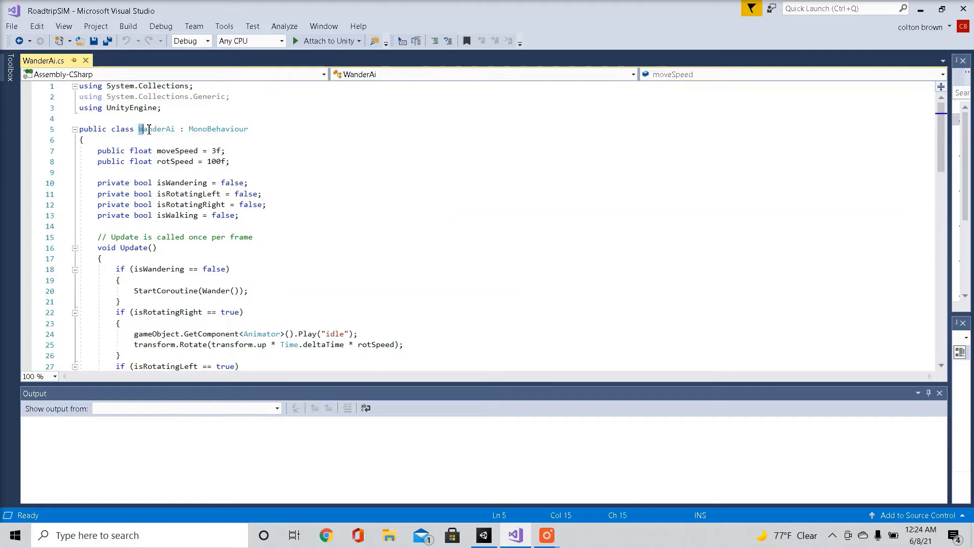
double_click(157, 129)
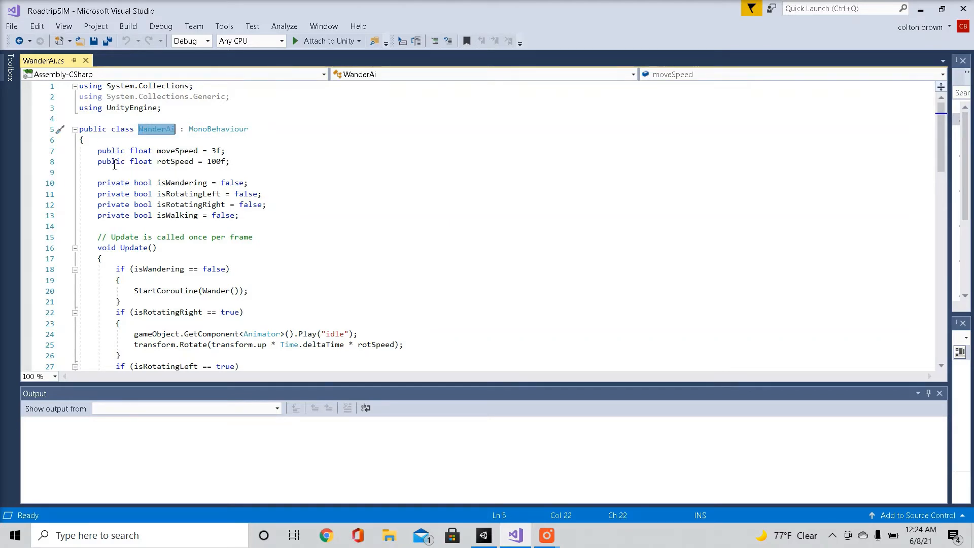
mouse_move(177, 150)
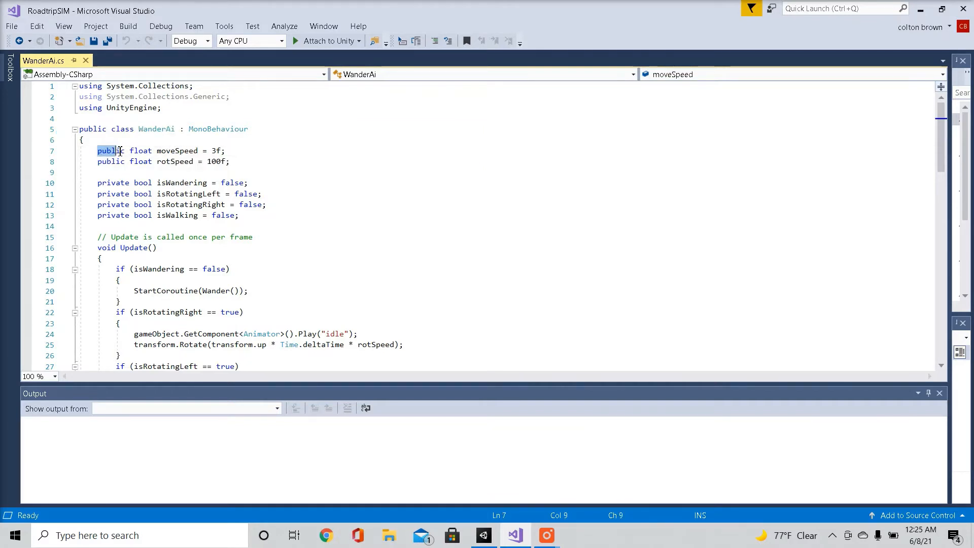
double_click(110, 150)
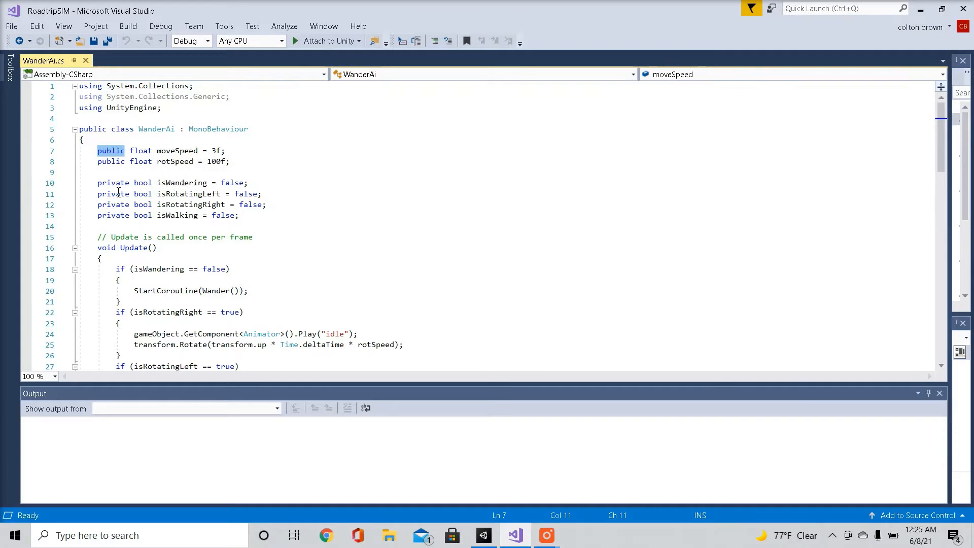
left_click_drag(98, 181, 98, 226)
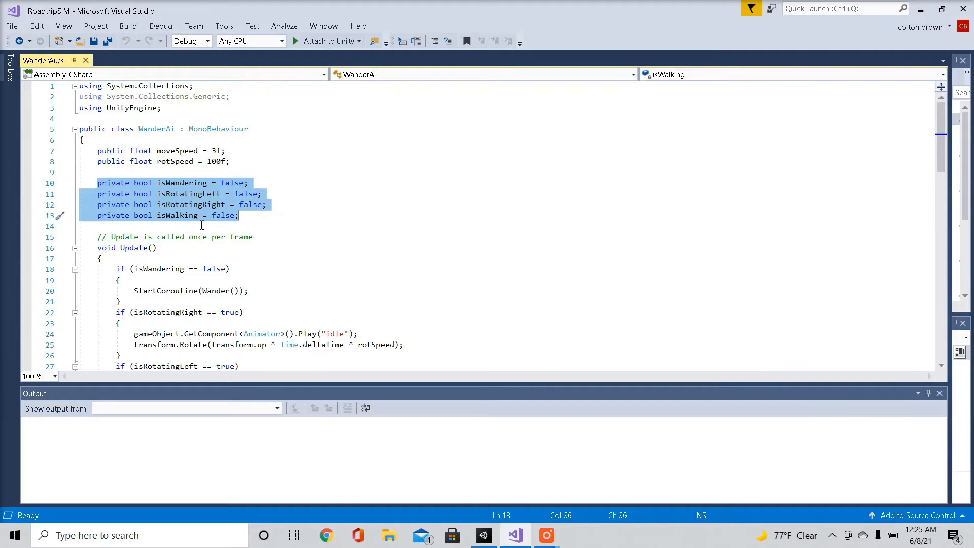
mouse_move(173, 219)
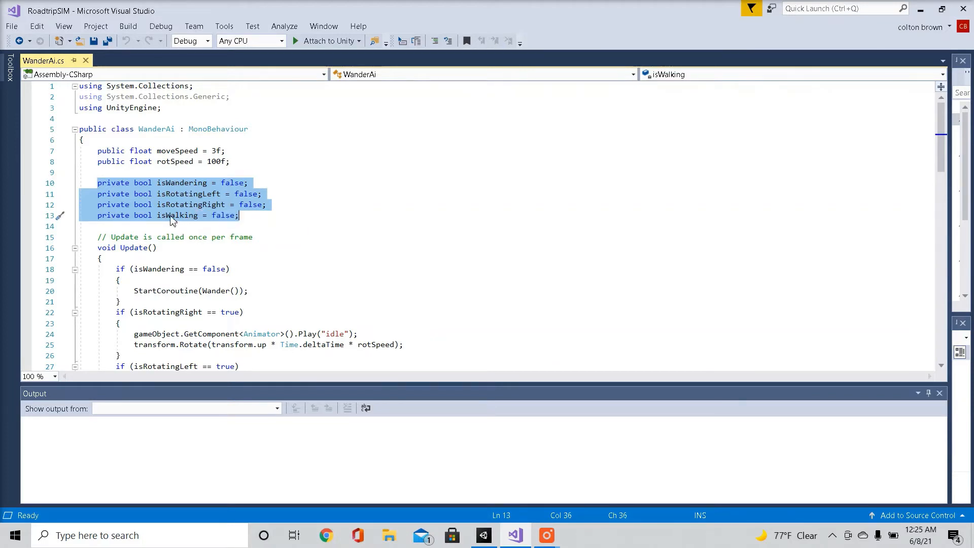
scroll("down", 3)
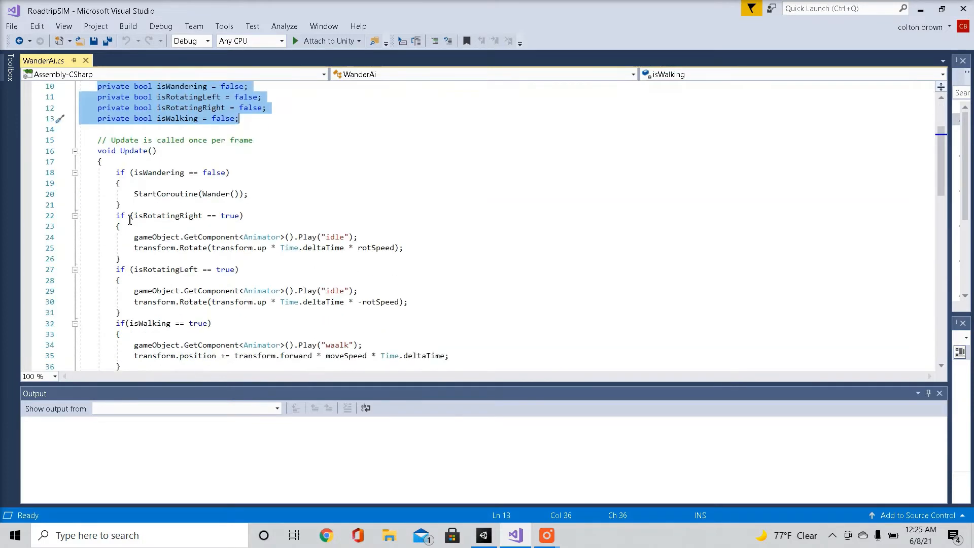
mouse_move(156, 174)
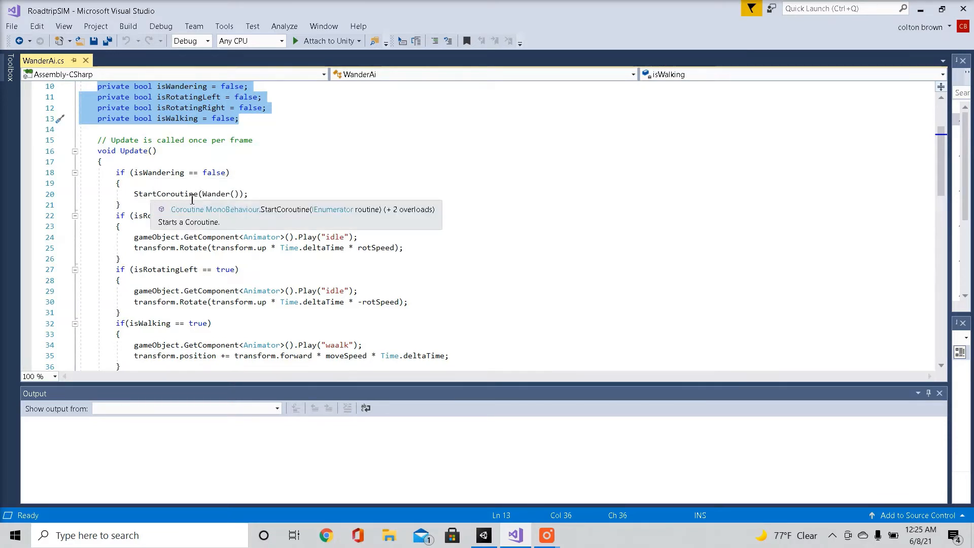
mouse_move(167, 211)
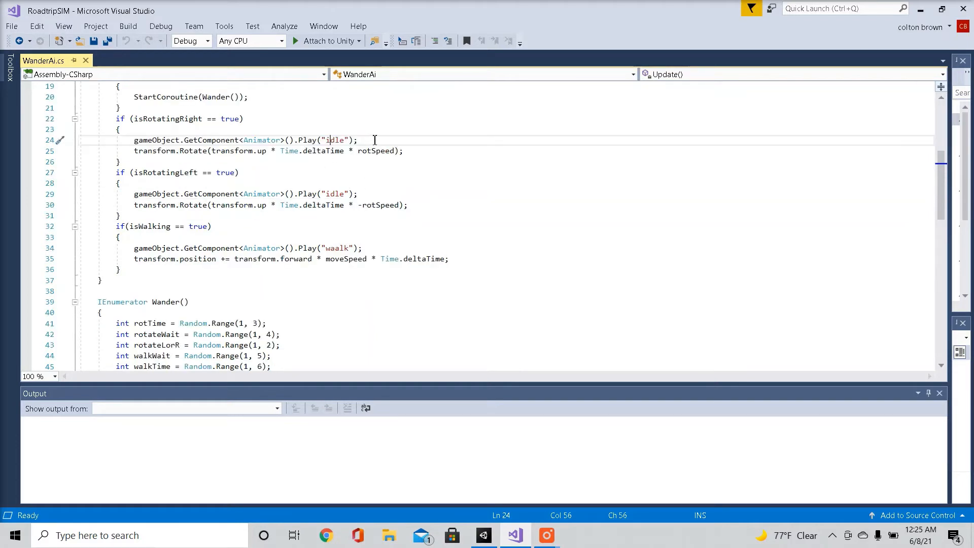
mouse_move(333, 166)
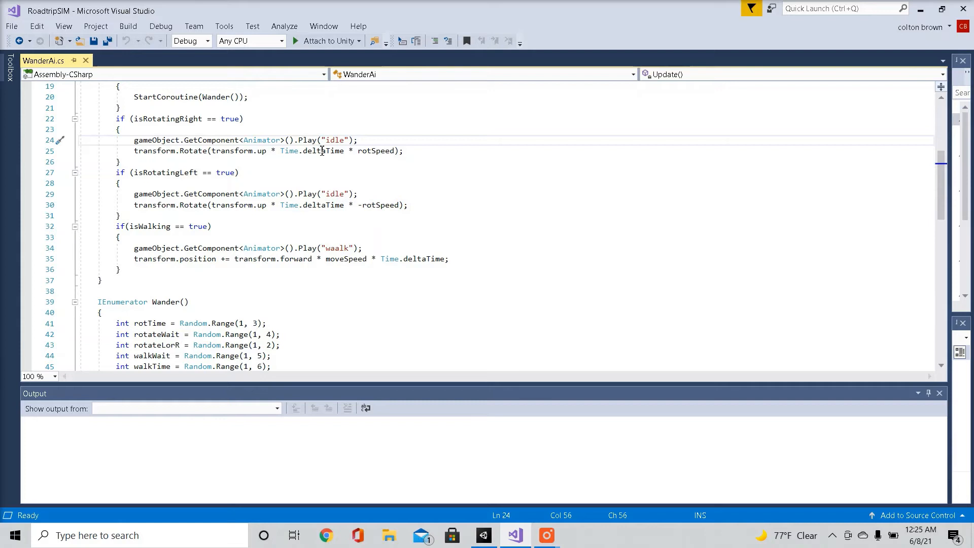
mouse_move(328, 132)
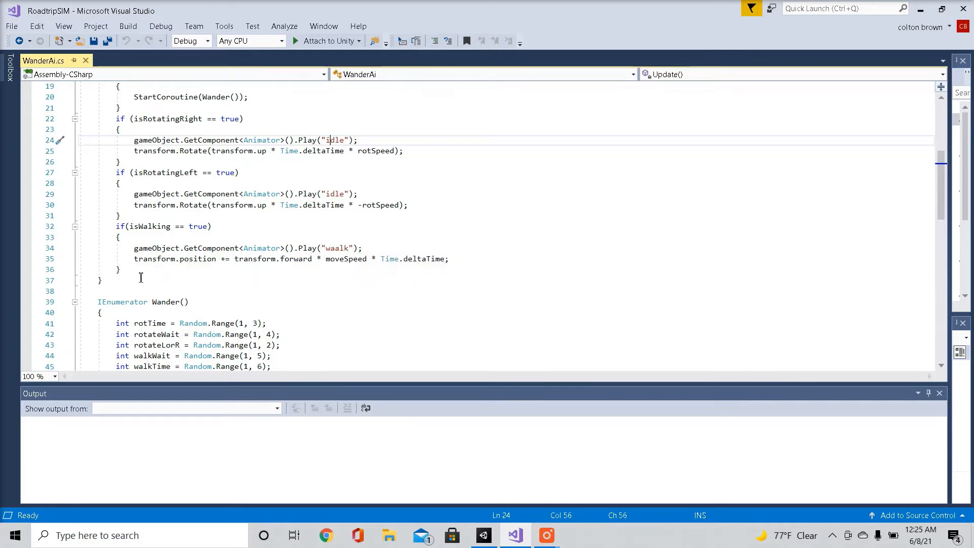
scroll("down", 3)
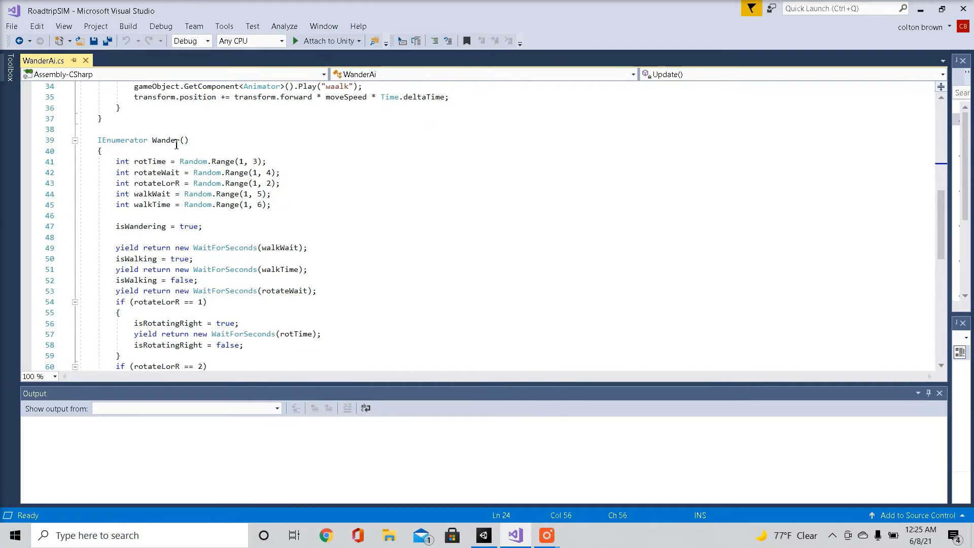
- Scroll through the Wander coroutine's Random.Range timings down to where isWandering resets to false
scroll("down", 3)
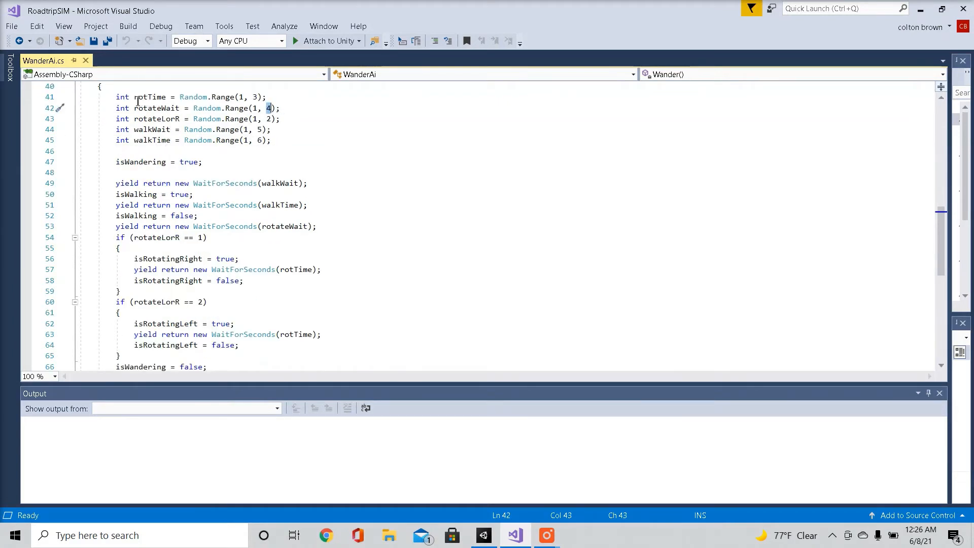
mouse_move(161, 110)
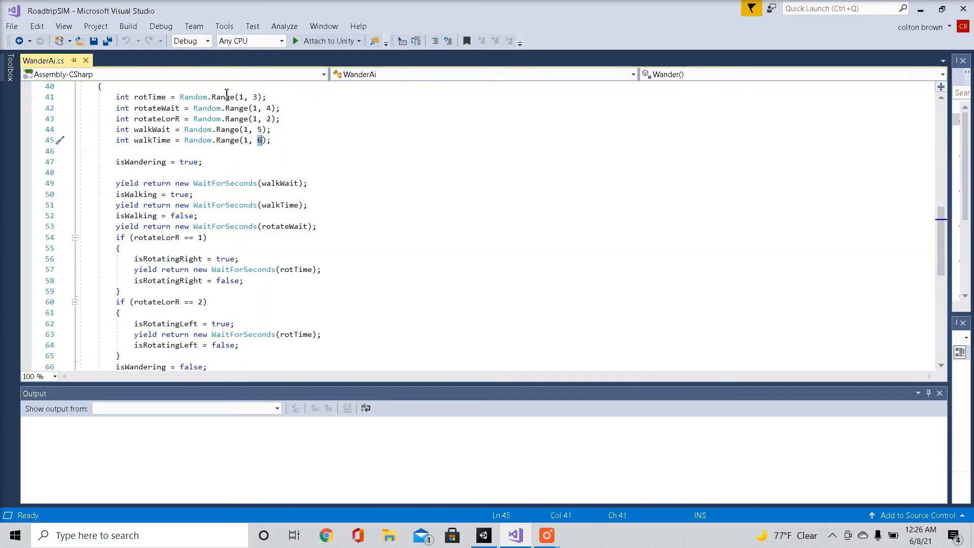
scroll("down", 3)
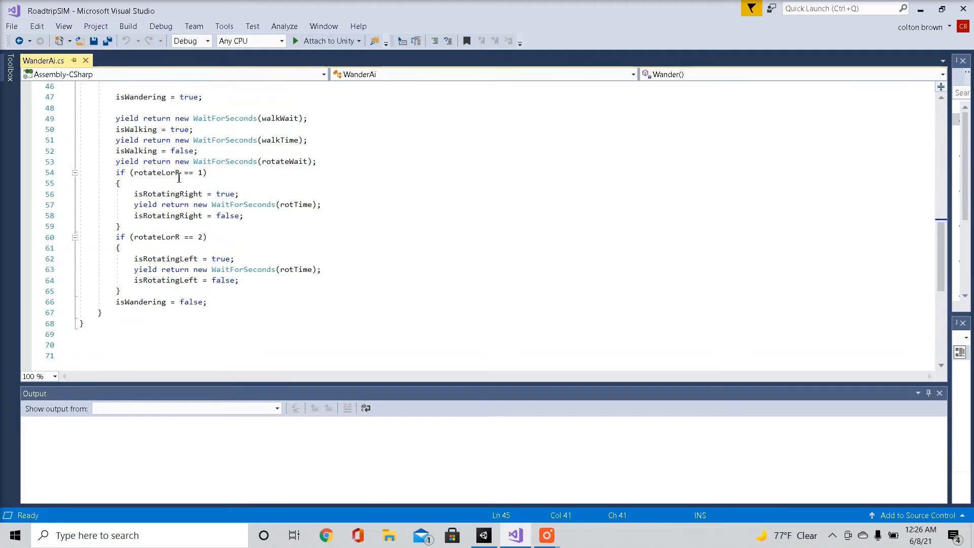
mouse_move(193, 172)
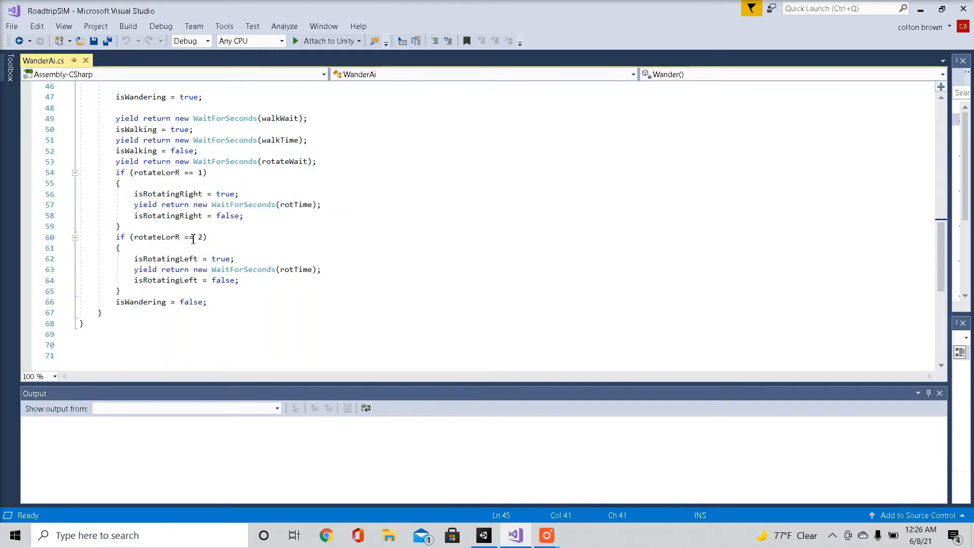
mouse_move(268, 252)
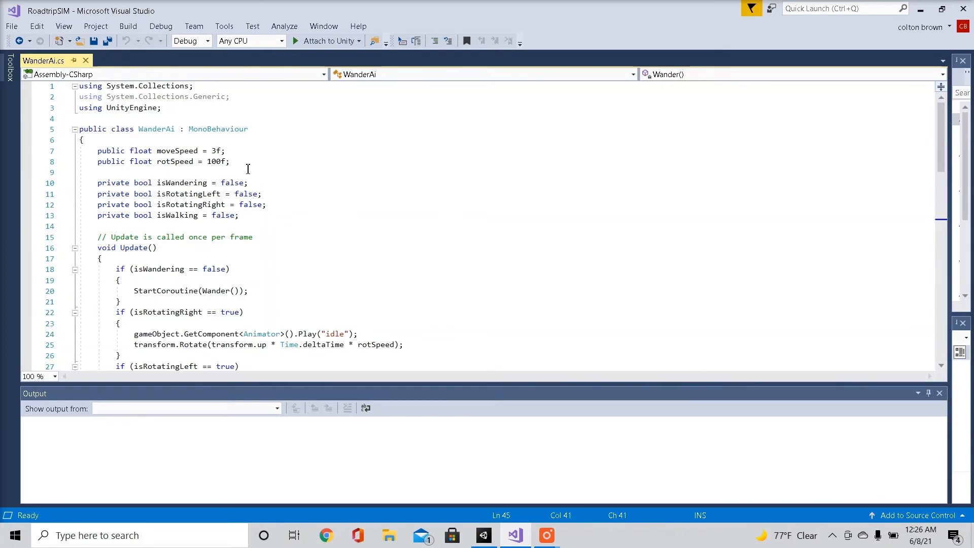
mouse_move(840, 85)
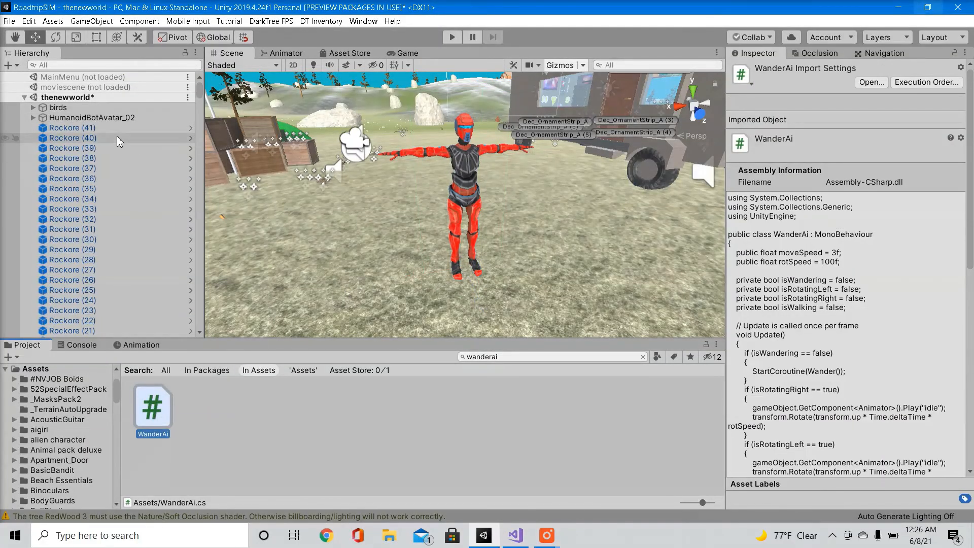
- Check HumanoidBotAvatar_02's Wander Ai Move Speed, then enter Play mode to watch it wander
left_click(92, 118)
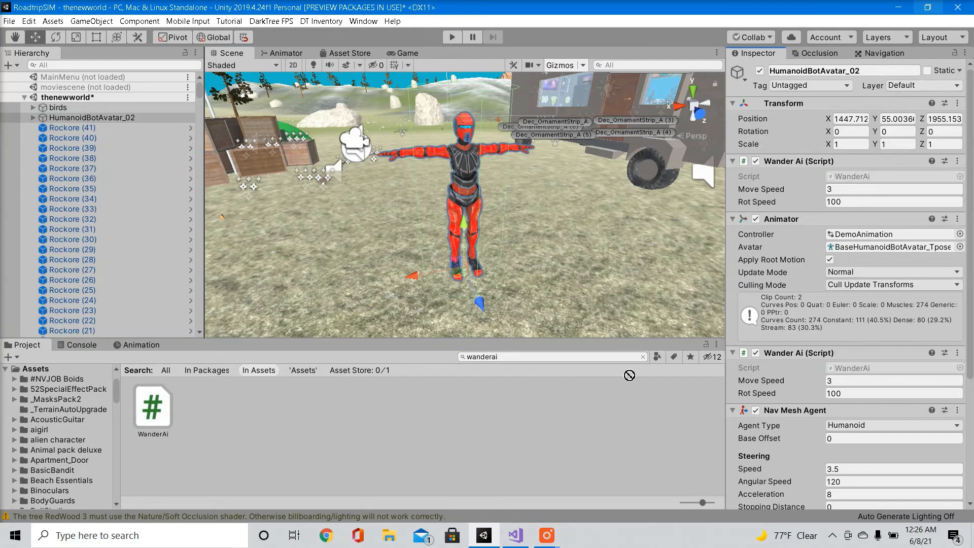
mouse_move(806, 240)
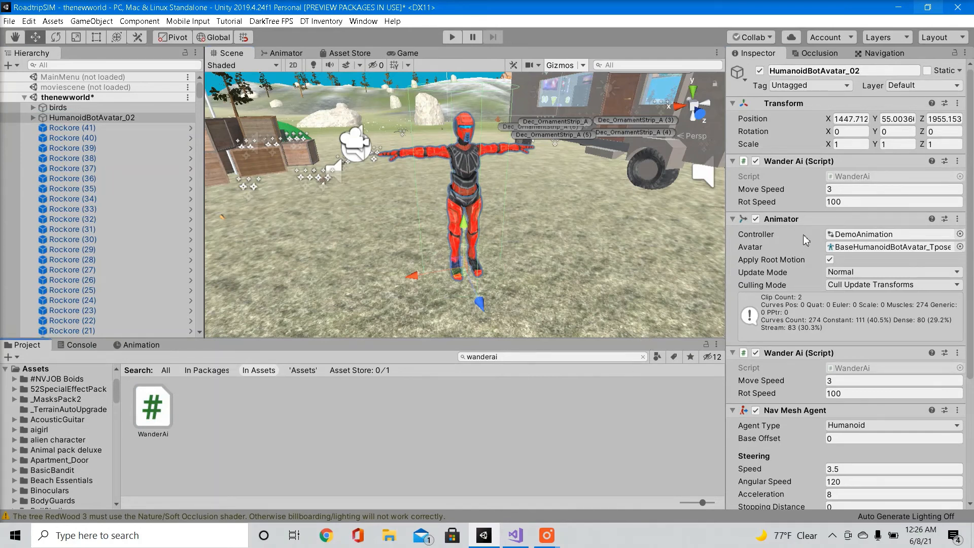
left_click(893, 189)
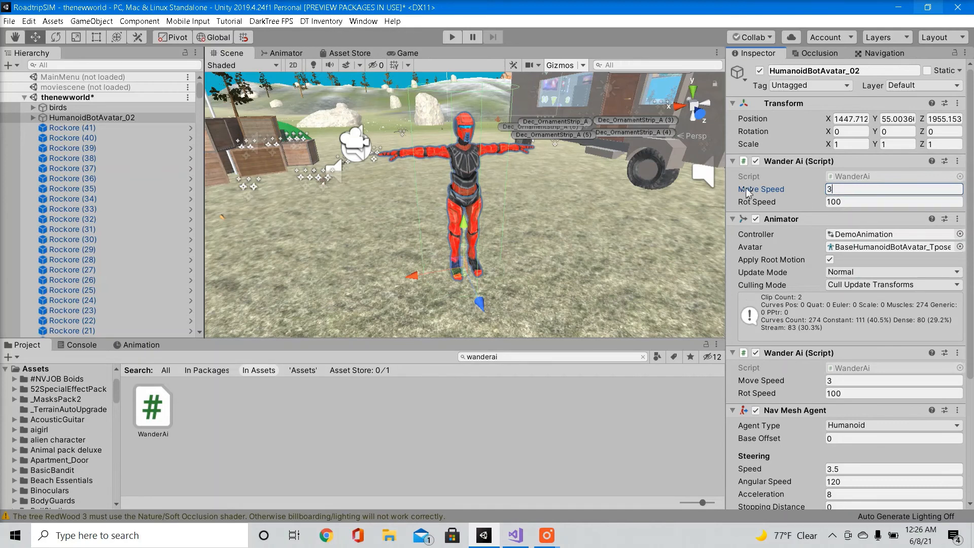
left_click(93, 118)
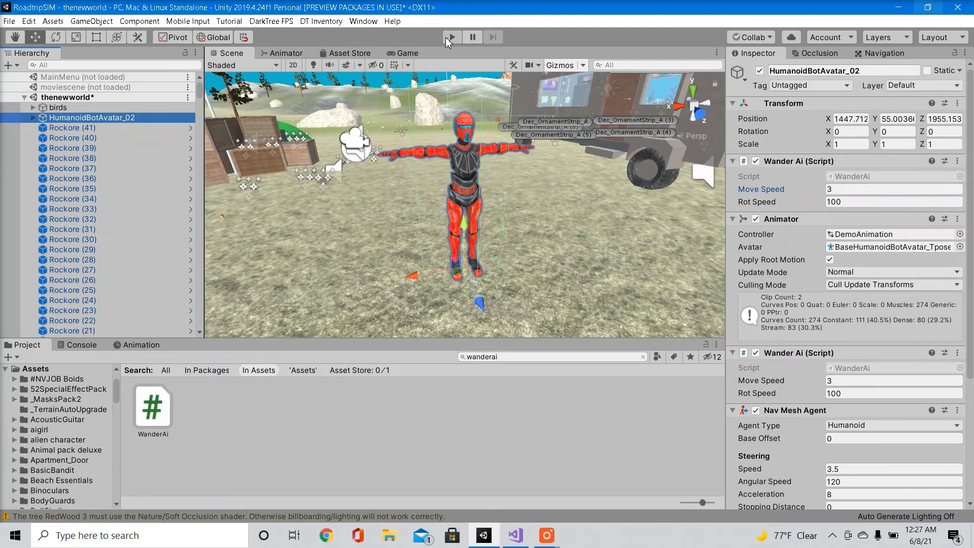
left_click(452, 37)
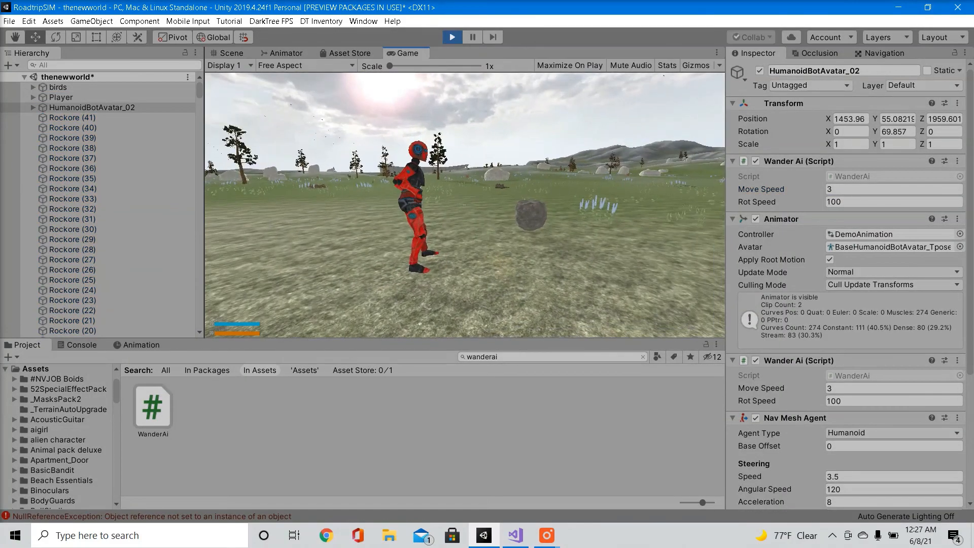